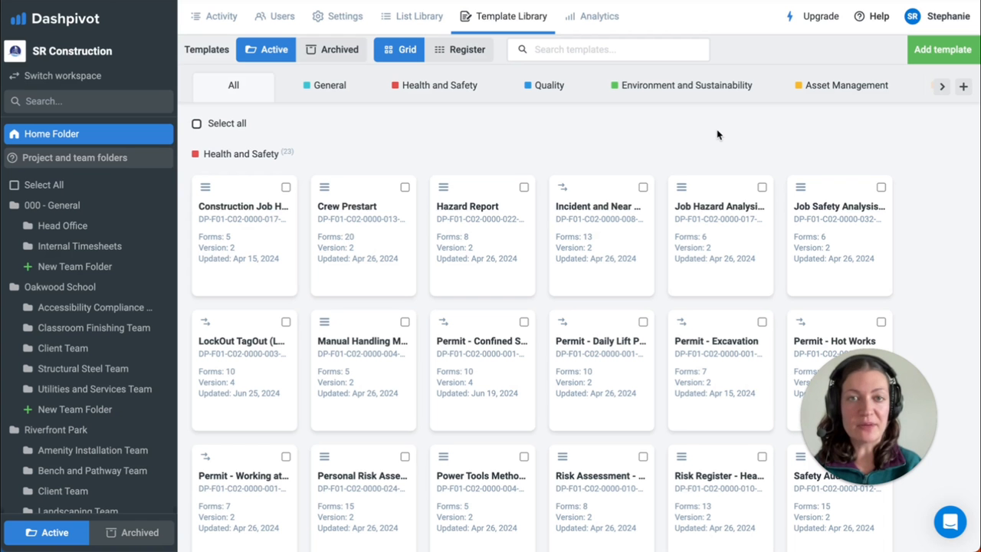
Start adding a template from the free public gallery and search it for 'inspection'
left_click(942, 49)
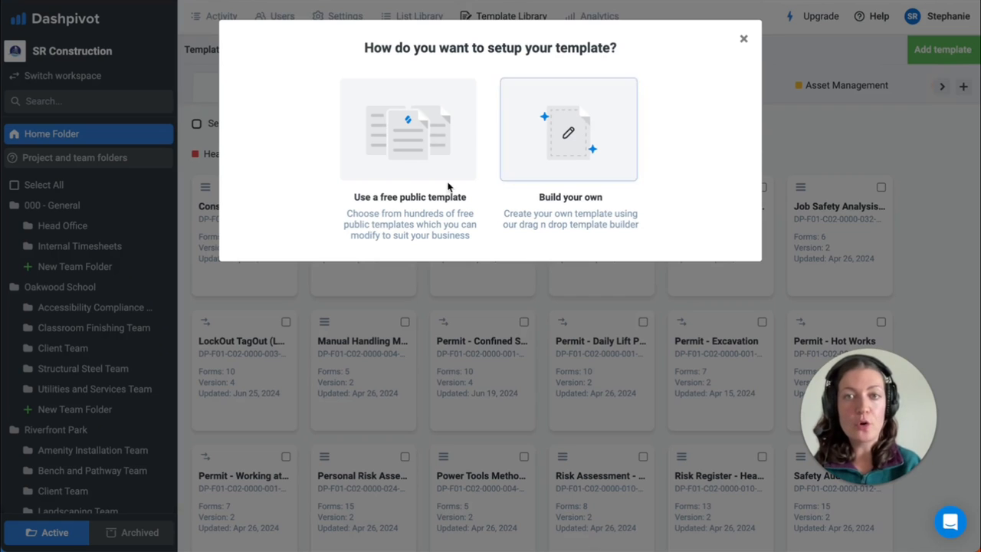
left_click(408, 128)
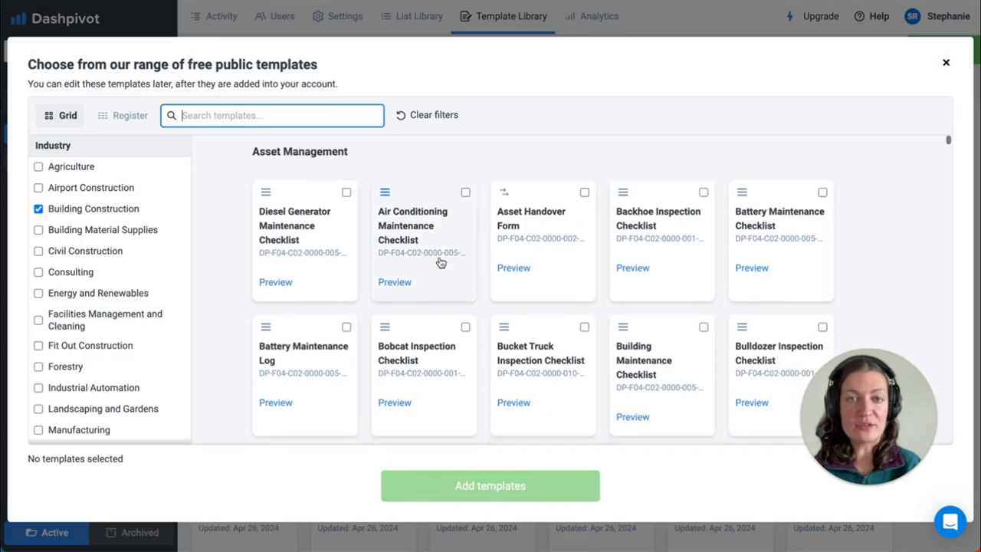
type("ins")
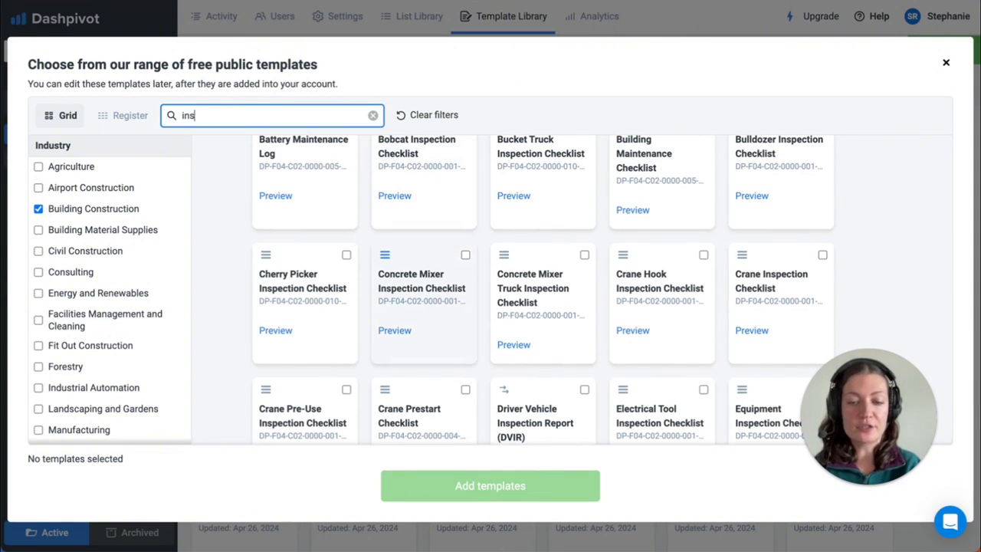
type("pection")
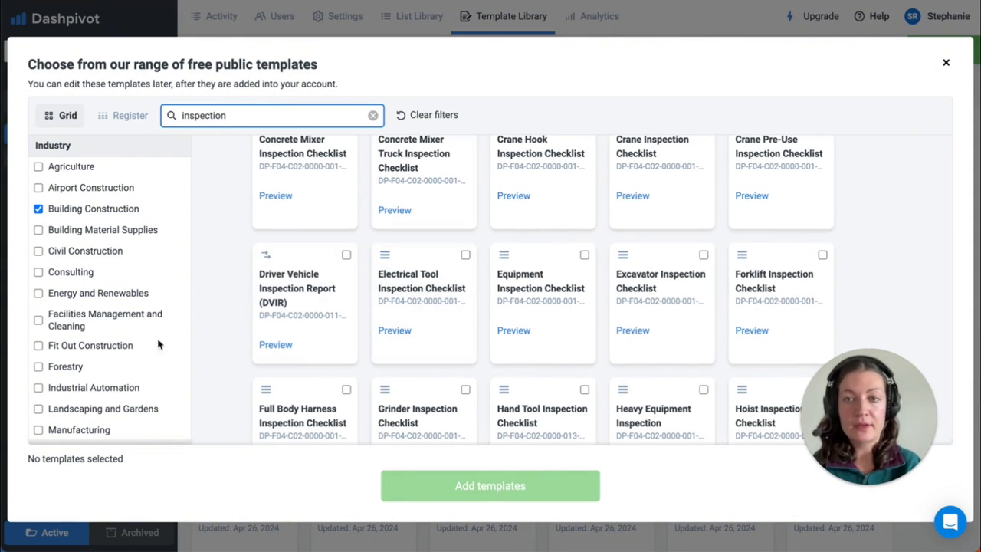
scroll("down", 3)
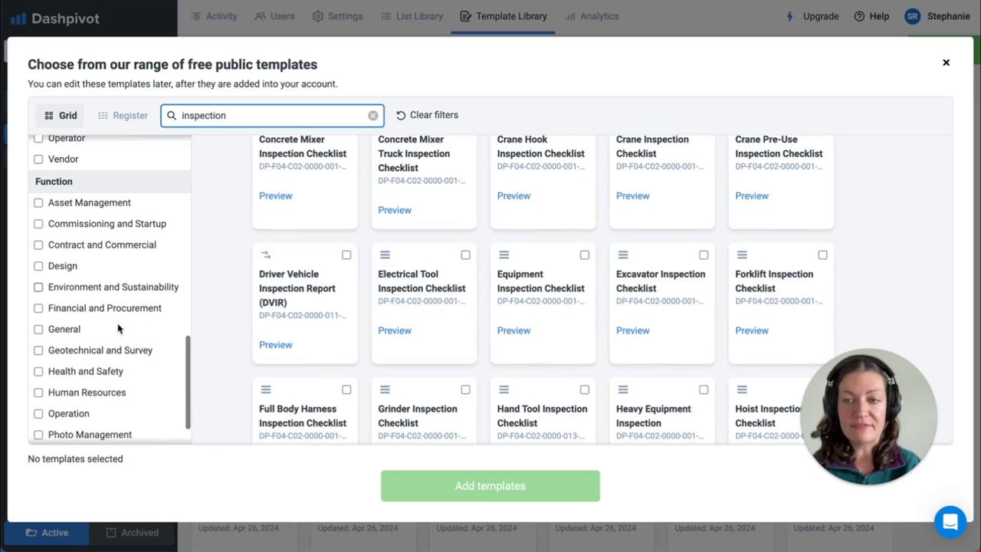
Preview the Weekly Environmental Inspection Checklist, scroll through it, then go to its timeline
left_click(36, 286)
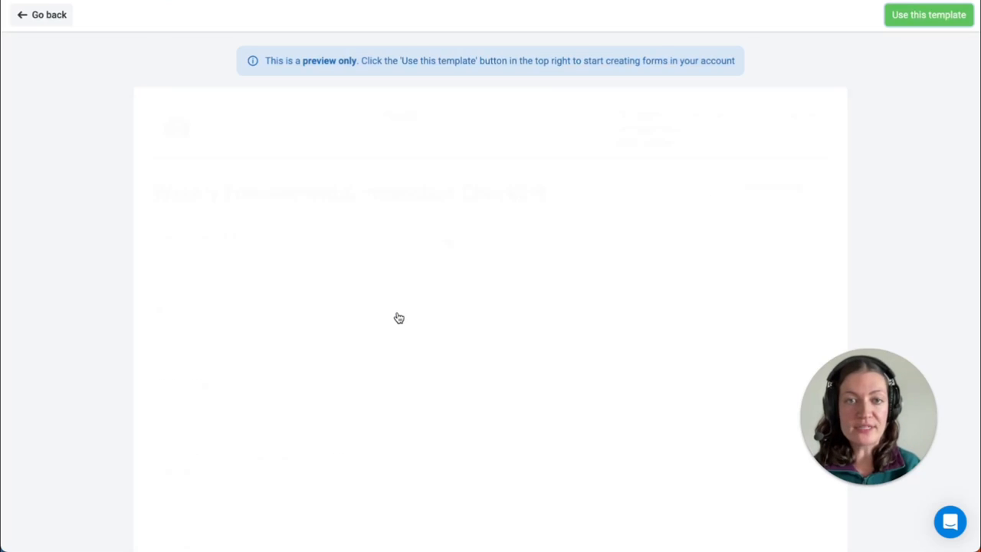
scroll("down", 3)
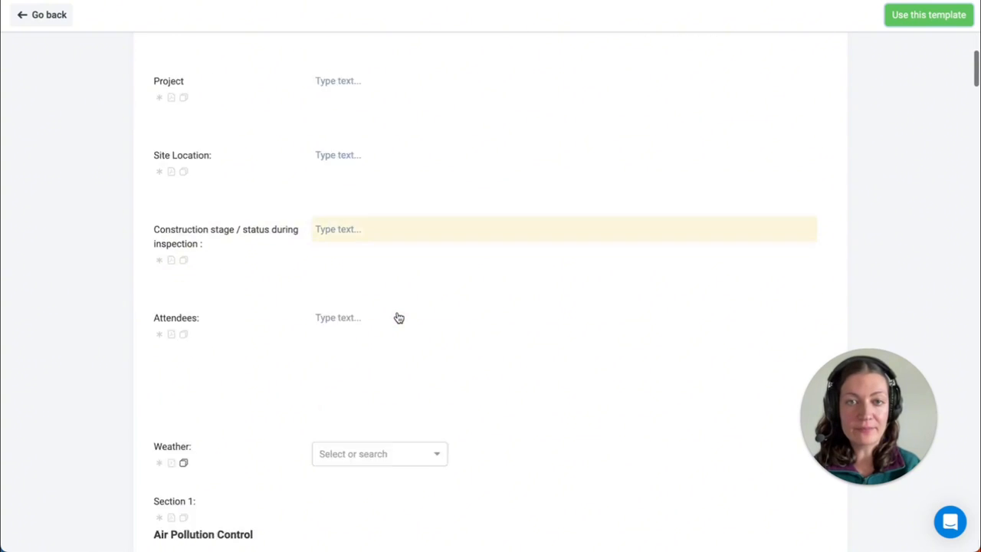
scroll("down", 3)
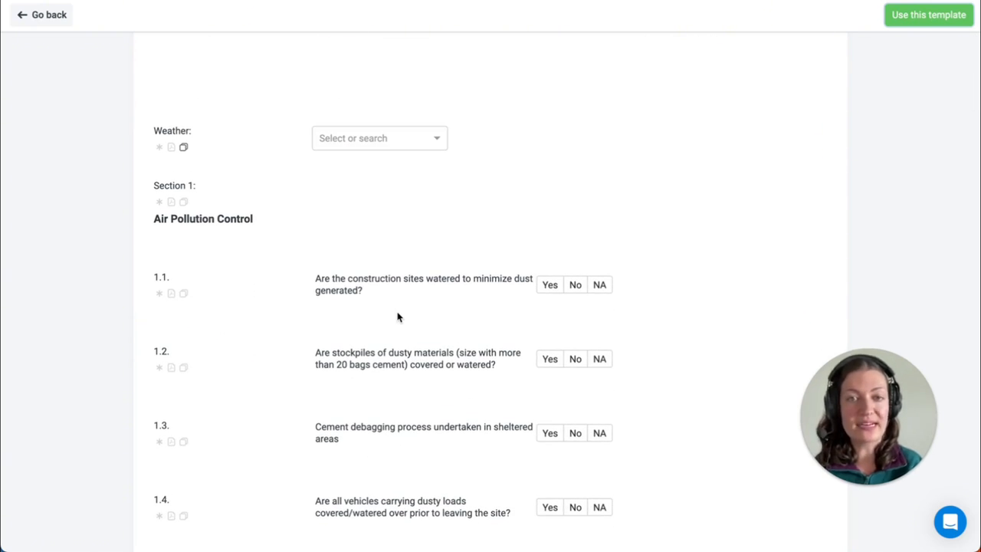
left_click(40, 16)
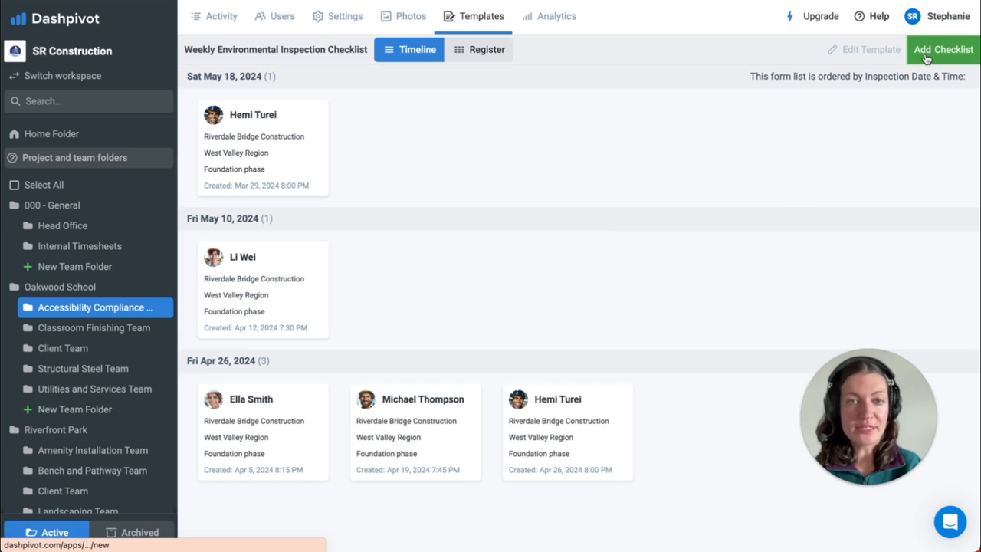
left_click(944, 49)
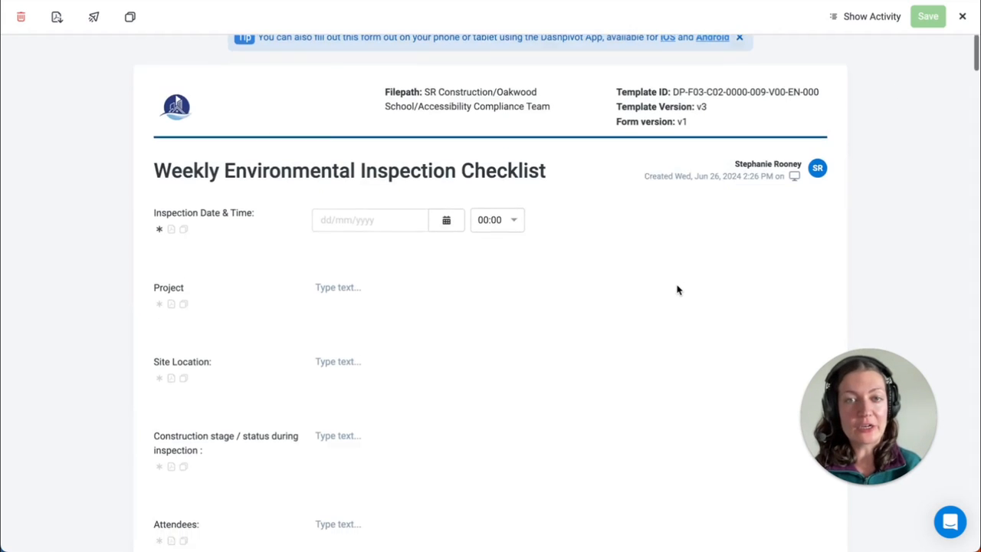
scroll("down", 3)
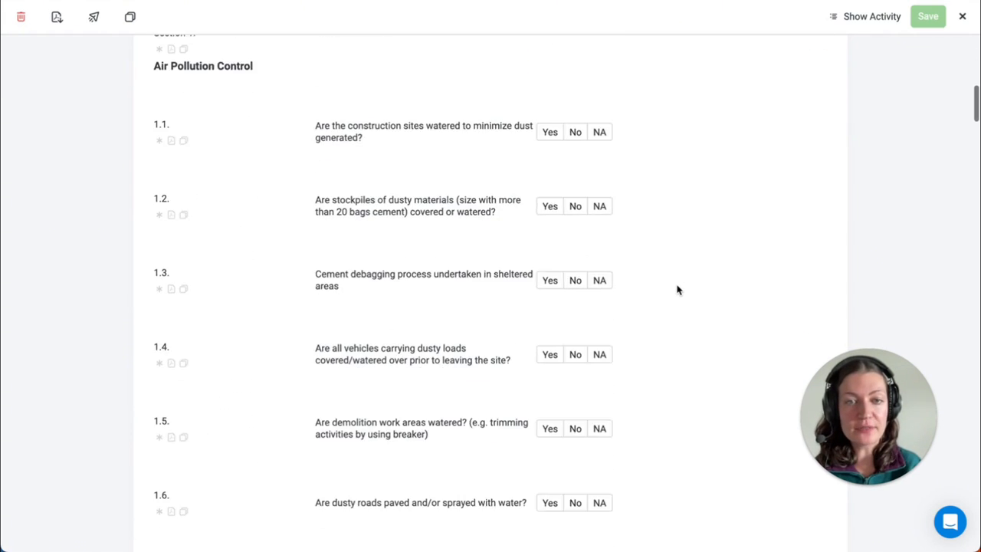
scroll("down", 3)
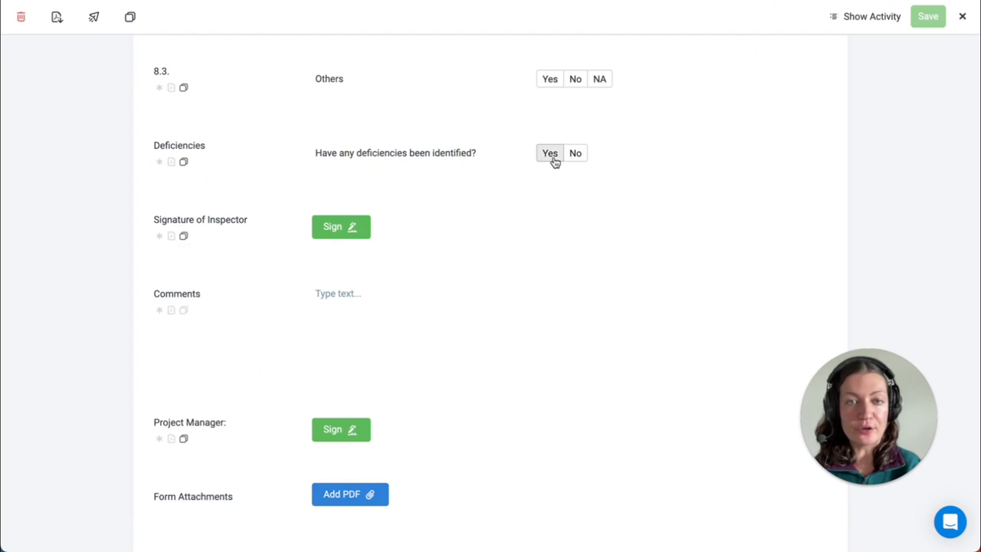
left_click(548, 153)
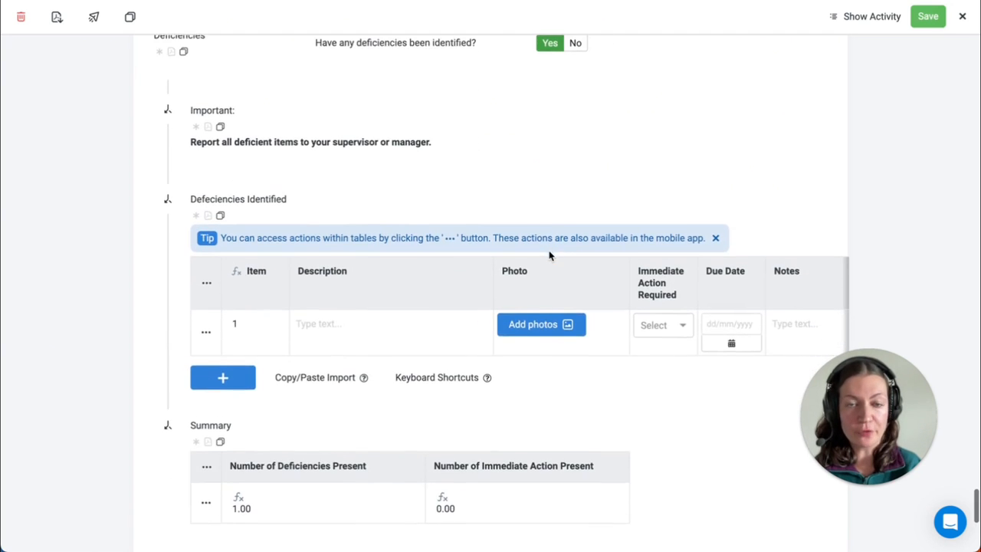
scroll("down", 3)
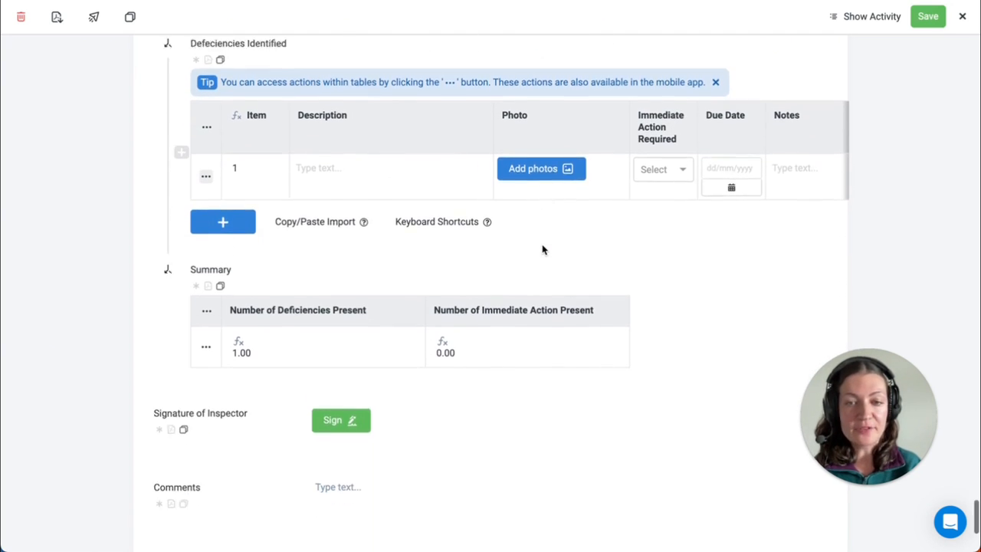
scroll("down", 3)
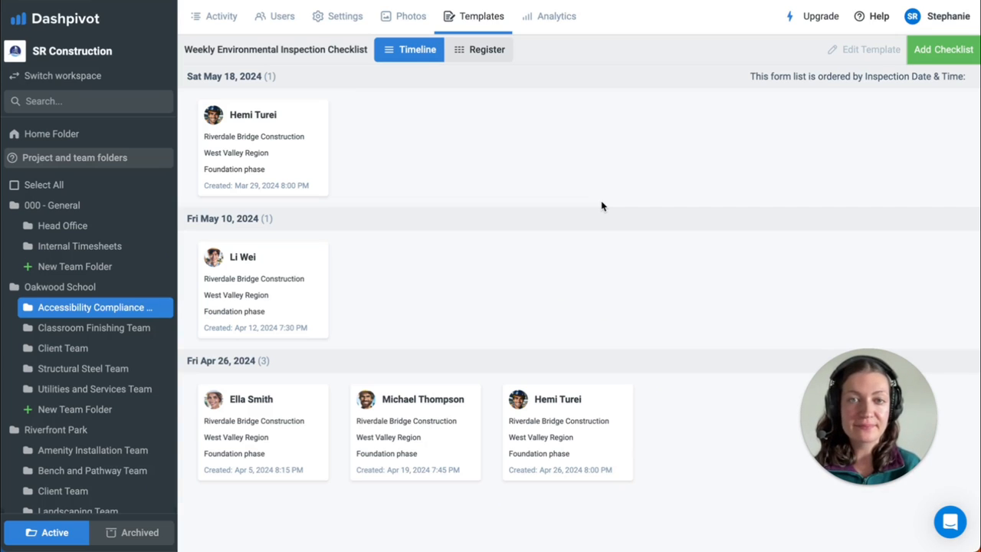
mouse_move(438, 116)
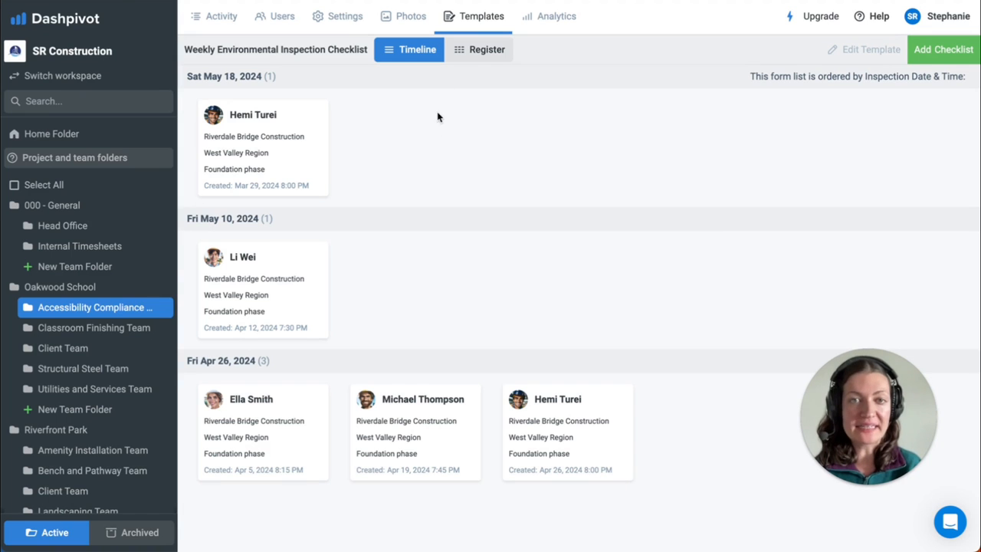
left_click(478, 49)
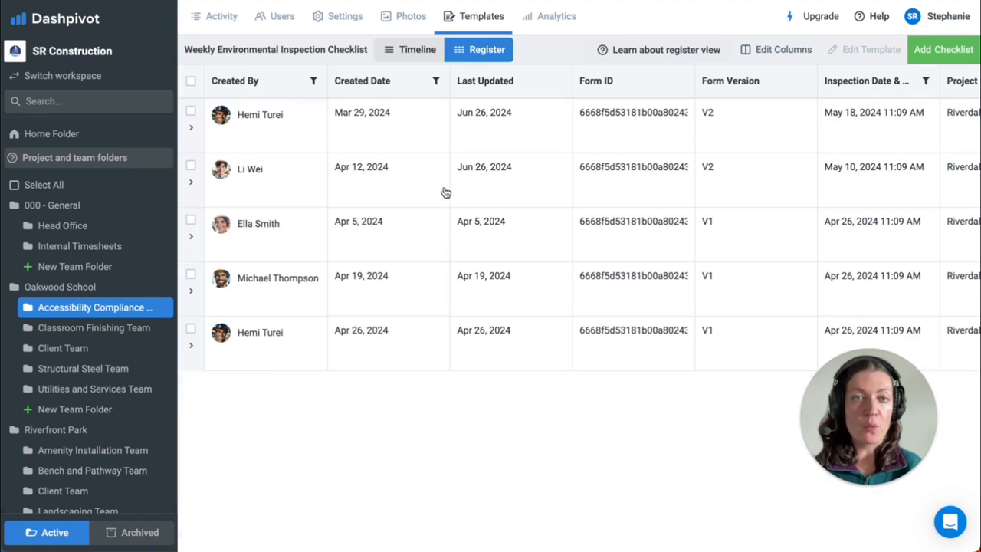
mouse_move(449, 230)
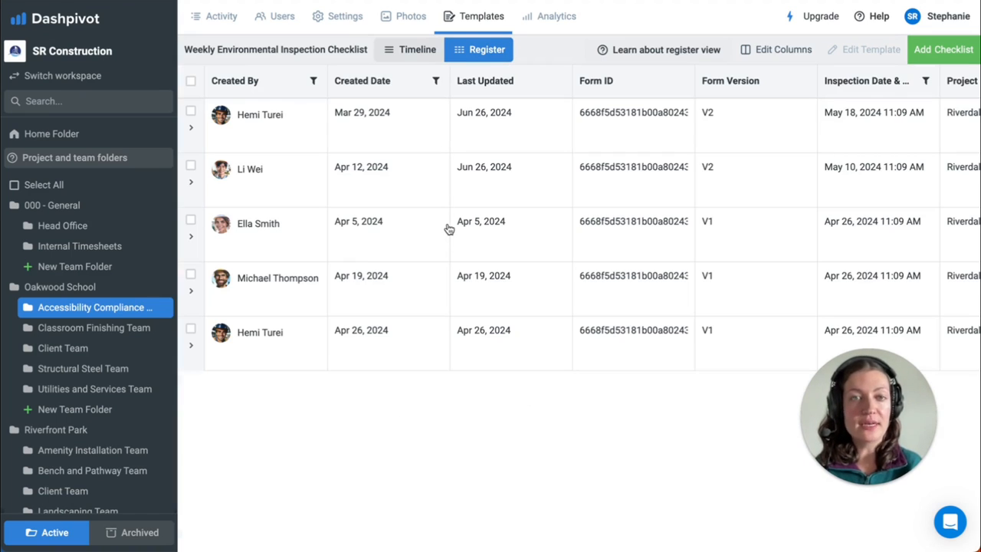
mouse_move(428, 220)
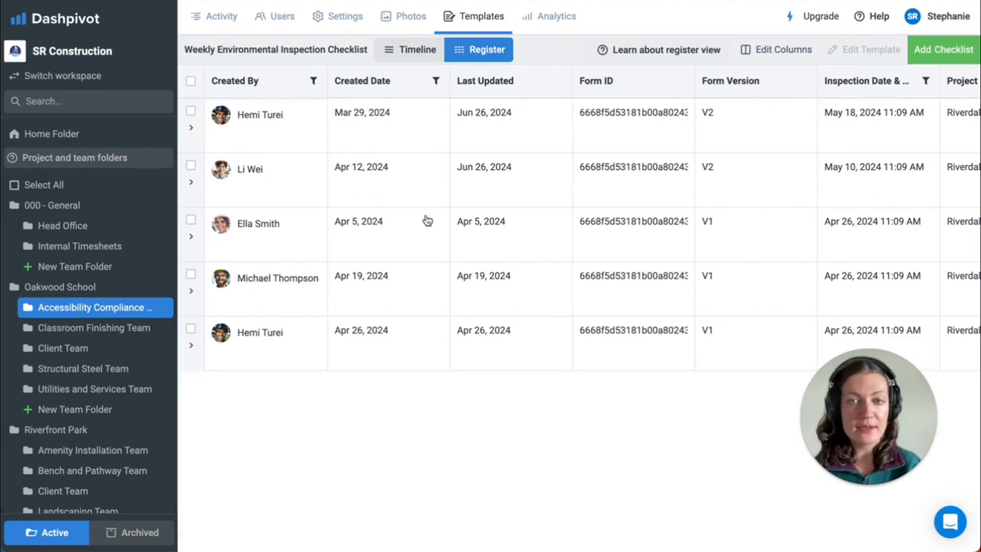
left_click(313, 79)
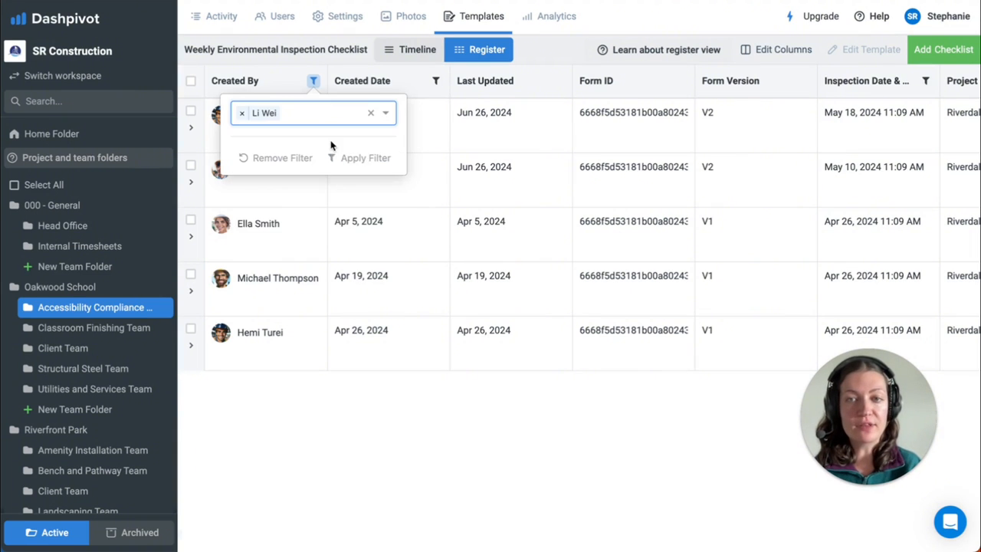
left_click(365, 157)
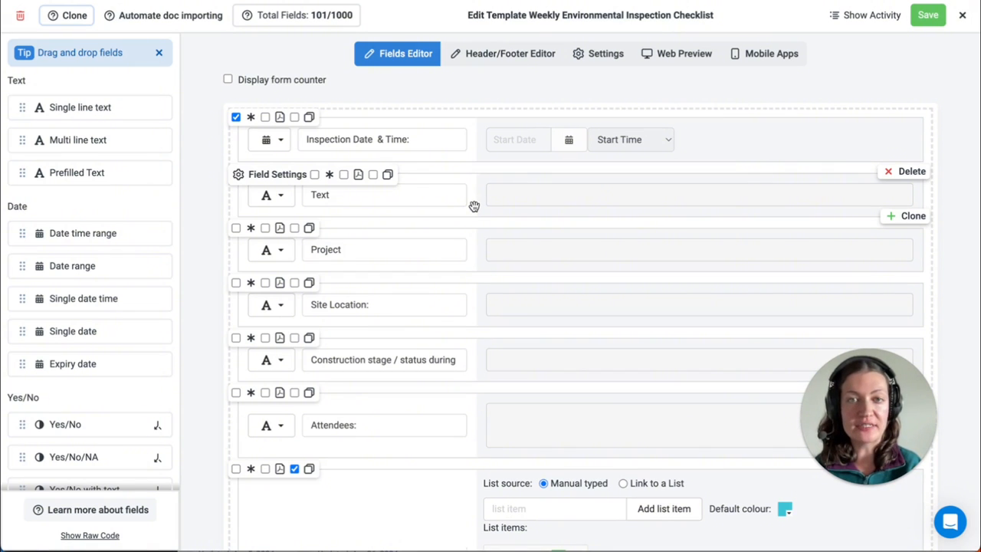
Scroll the template editor and bring up Field Settings for Inspection Date & Time
scroll("down", 3)
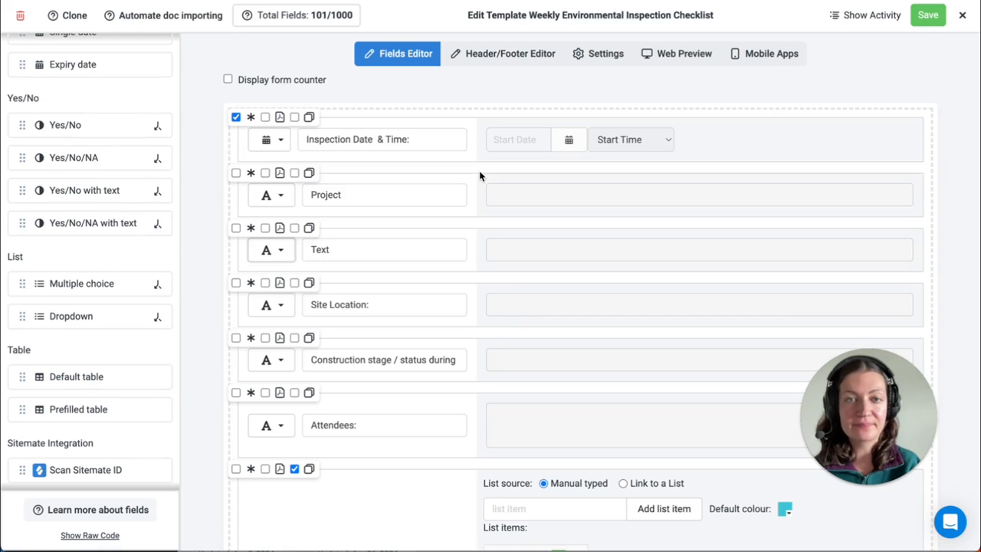
mouse_move(360, 83)
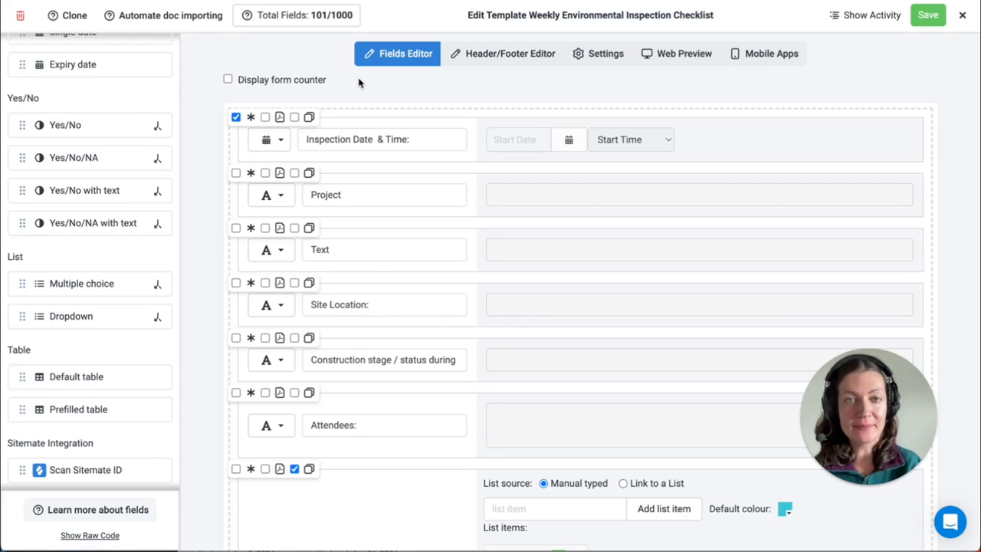
left_click(279, 117)
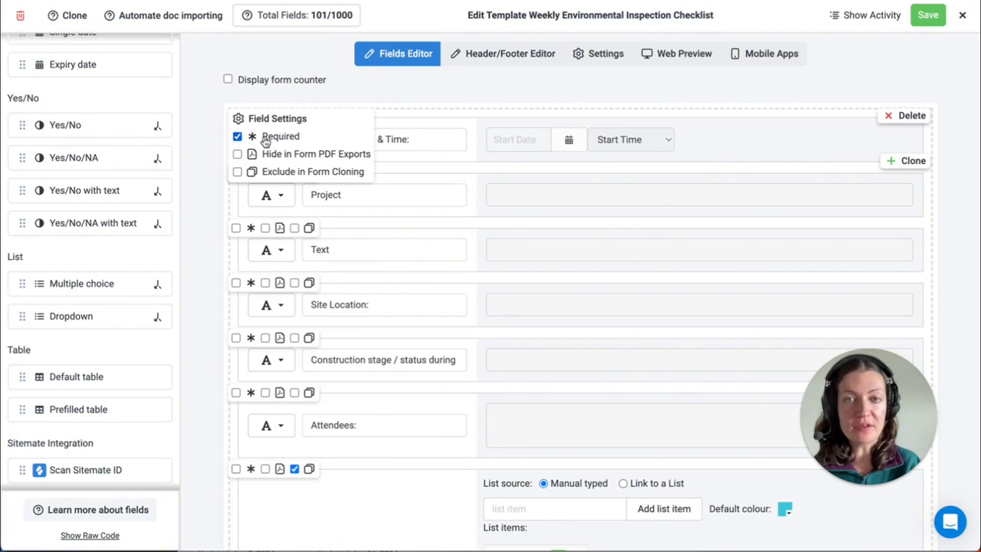
left_click(236, 172)
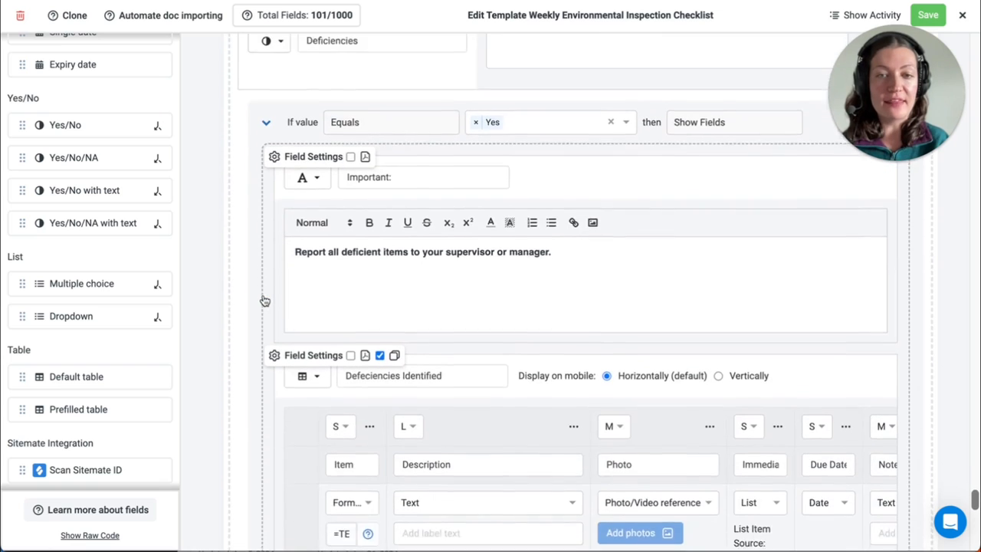
Scroll to the Summary table and inspect its deficiencies count formula =COUNTA(Table1!A:A)
scroll("down", 3)
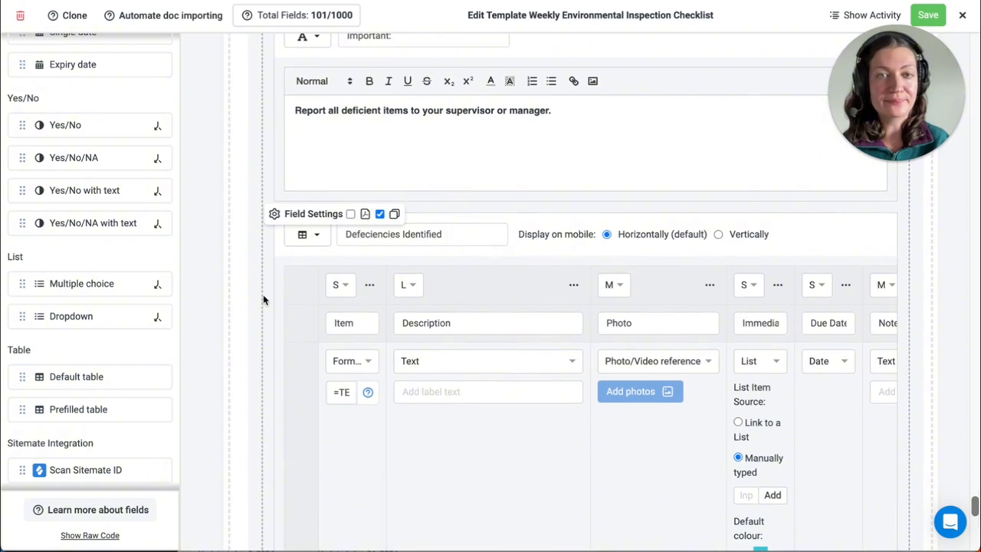
scroll("down", 3)
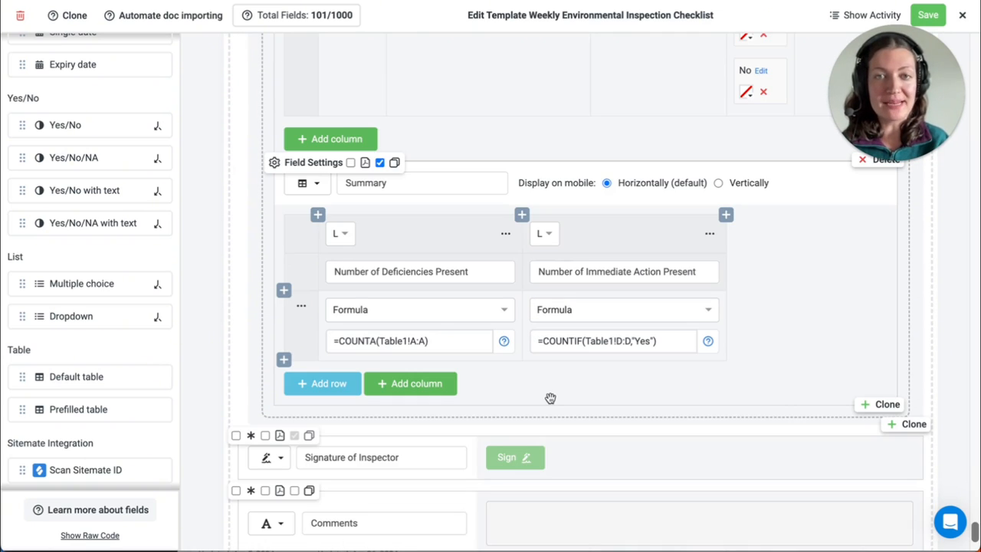
left_click(419, 310)
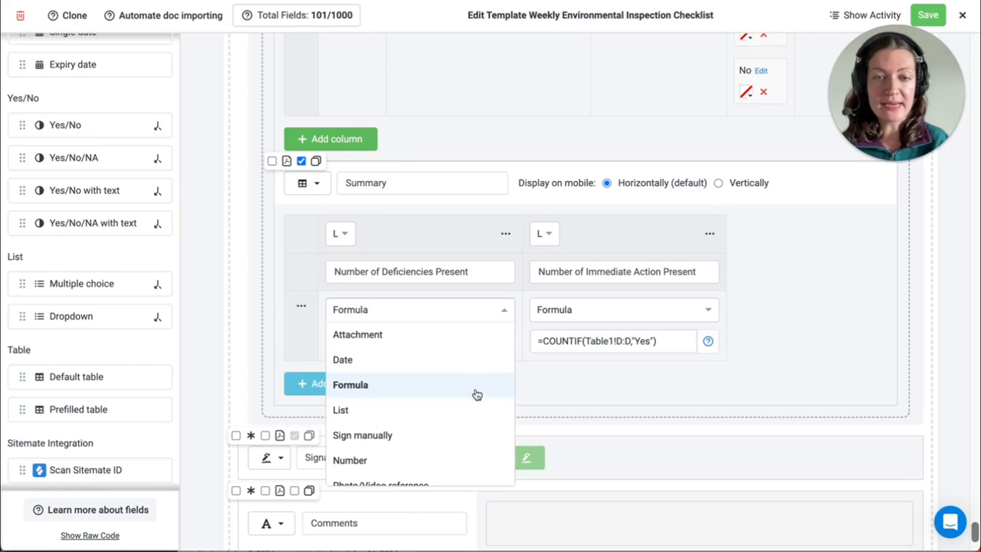
left_click(350, 383)
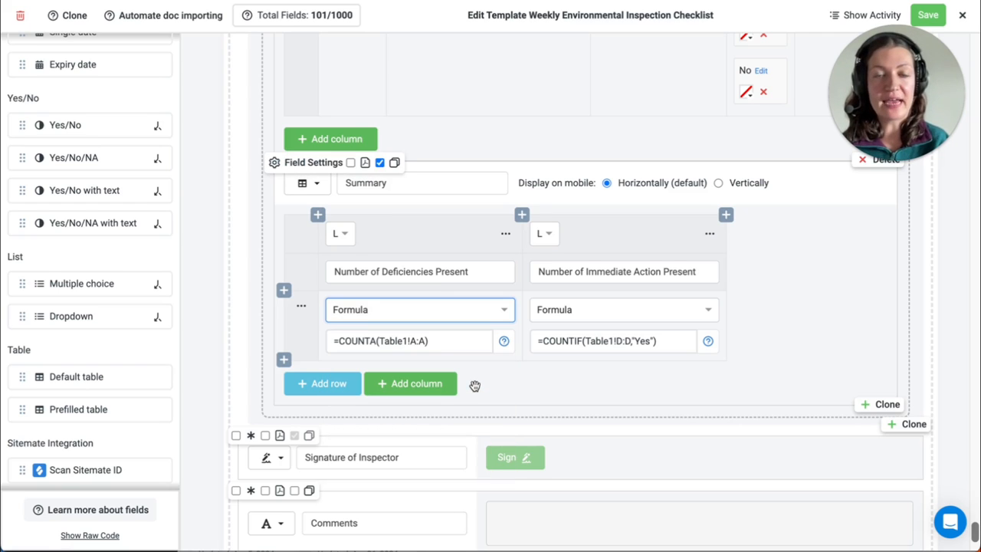
left_click(409, 340)
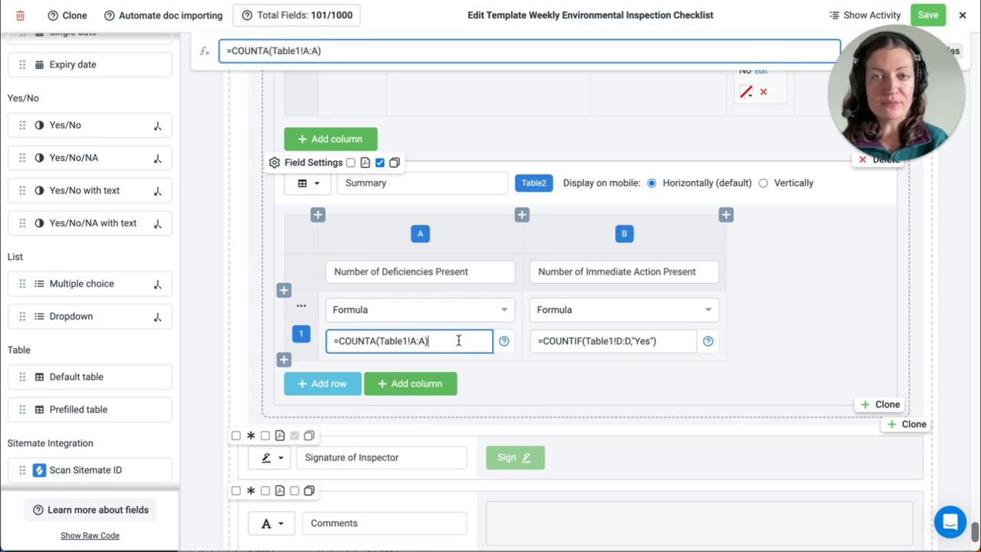
mouse_move(398, 318)
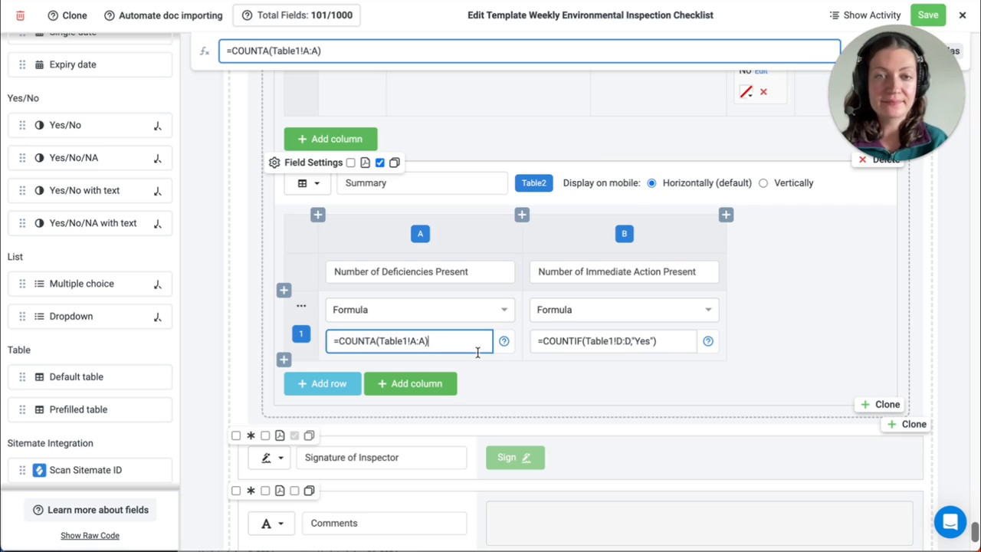
View the Enviro Inspections analytics dashboard chart, then move on to the Photos area
left_click(597, 15)
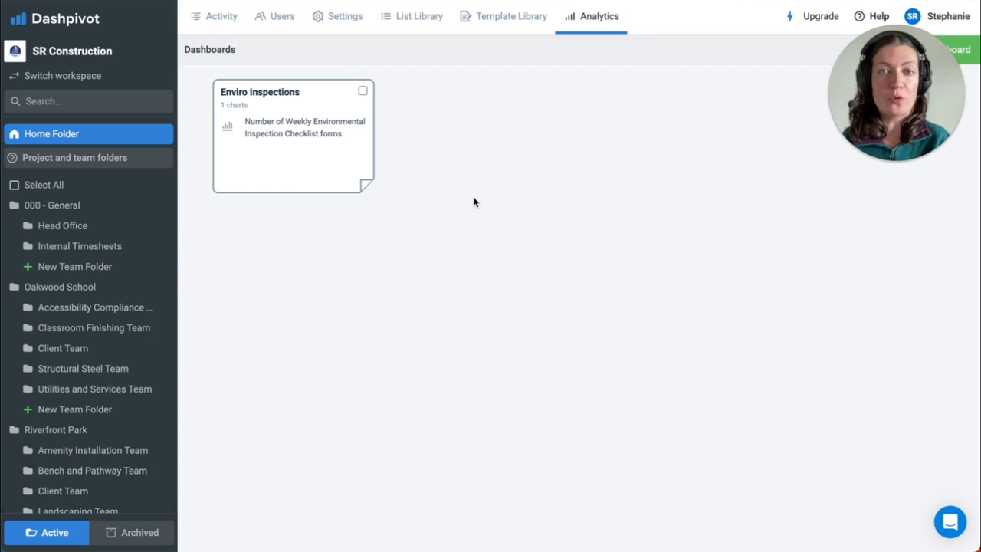
mouse_move(341, 133)
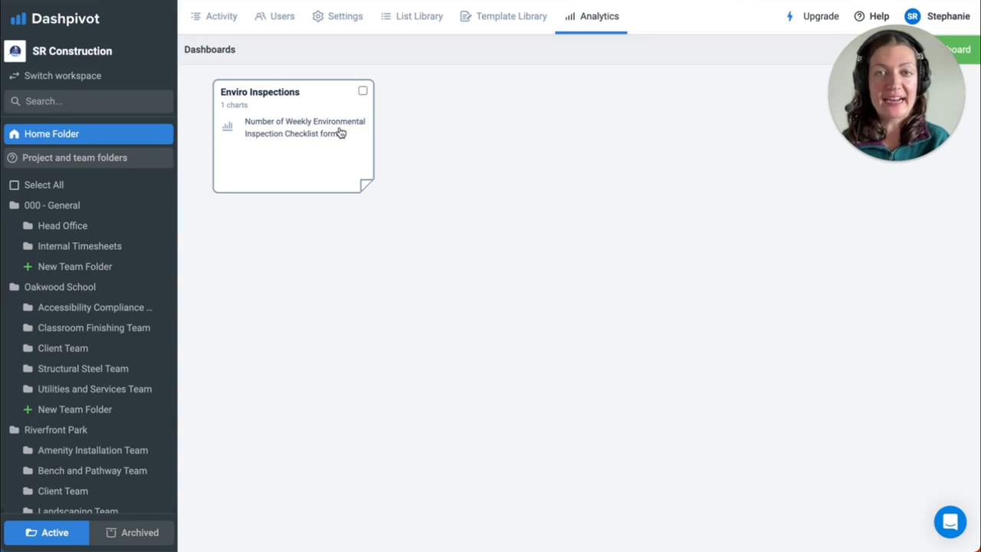
left_click(292, 135)
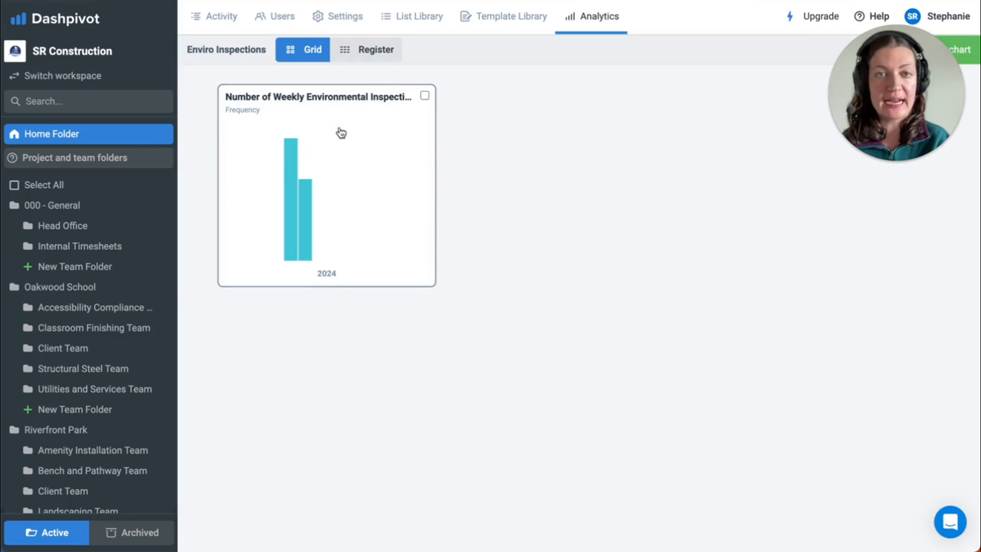
mouse_move(483, 213)
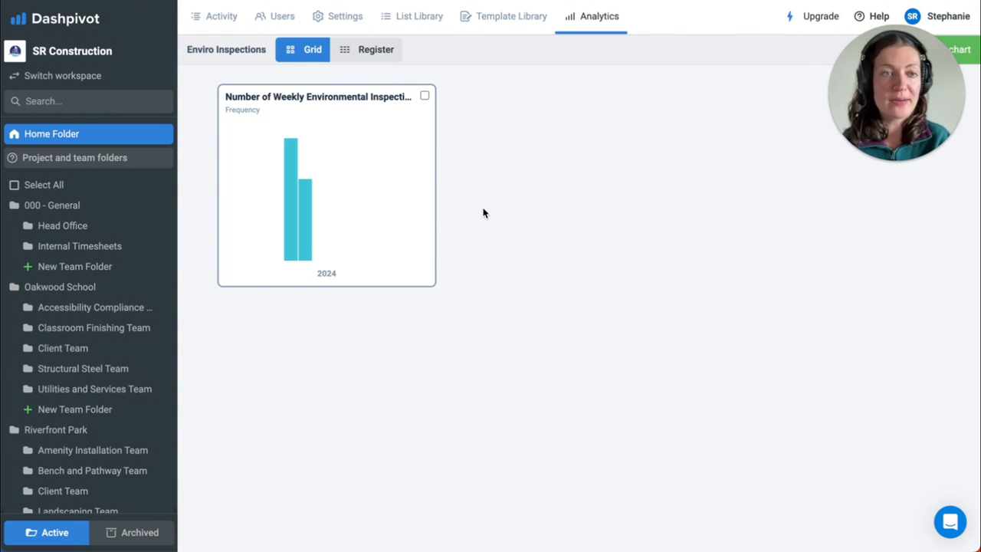
left_click(90, 328)
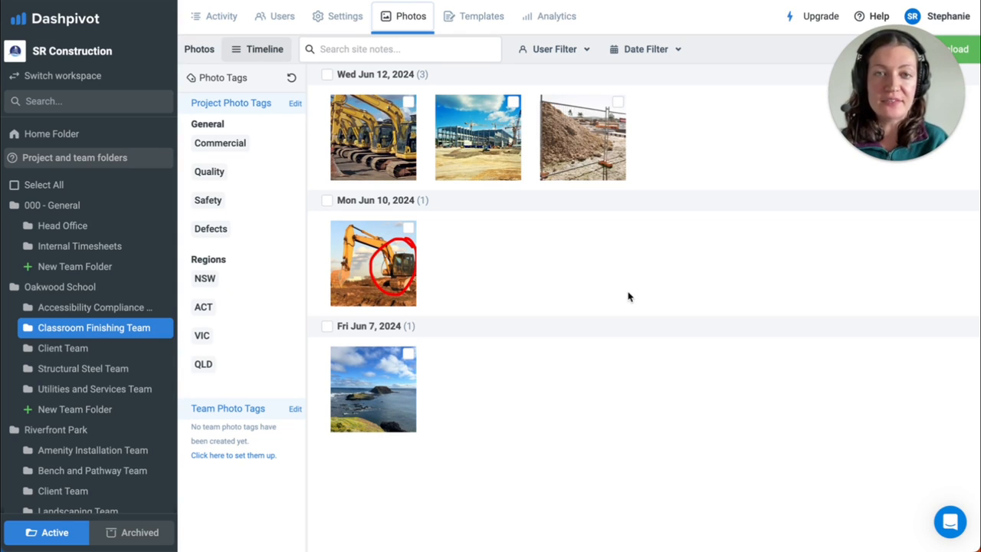
mouse_move(581, 163)
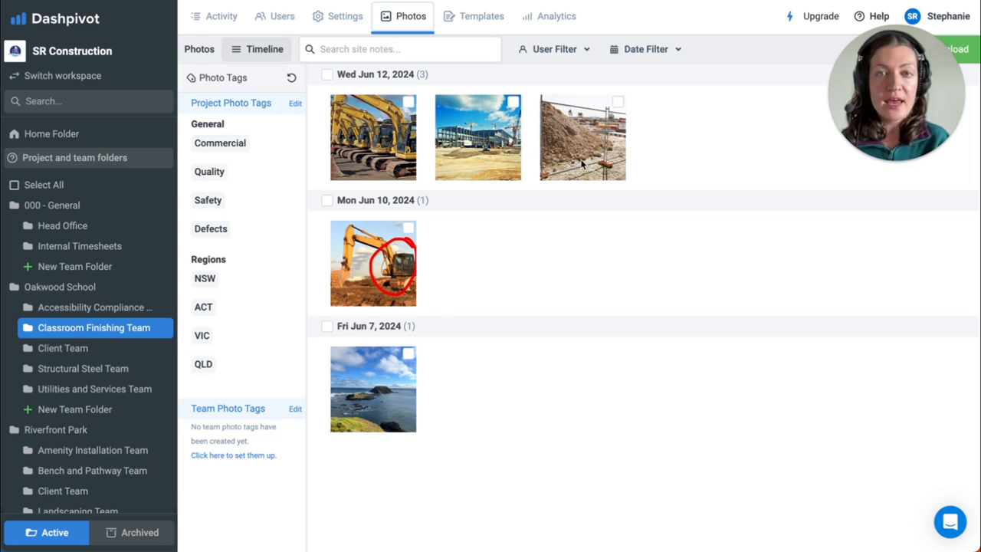
mouse_move(576, 135)
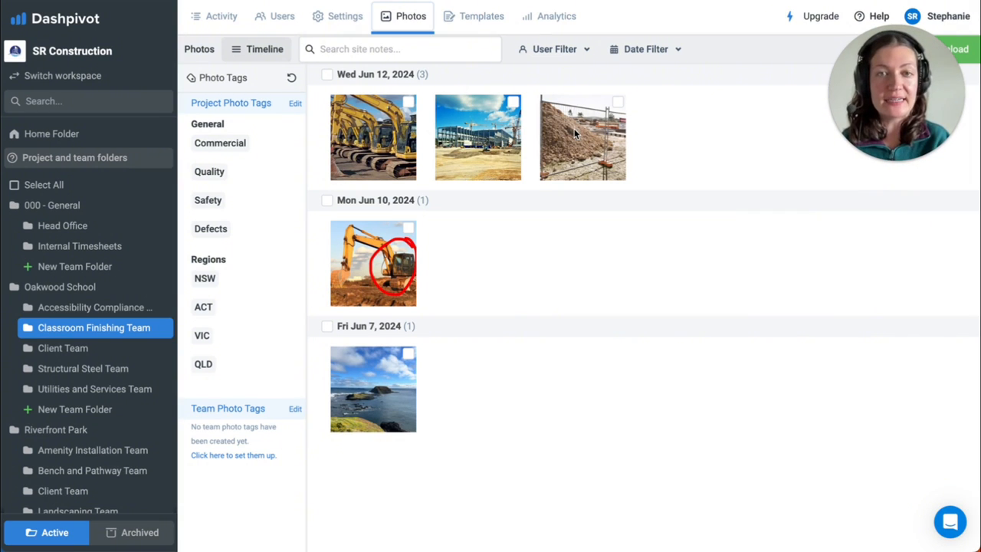
mouse_move(579, 226)
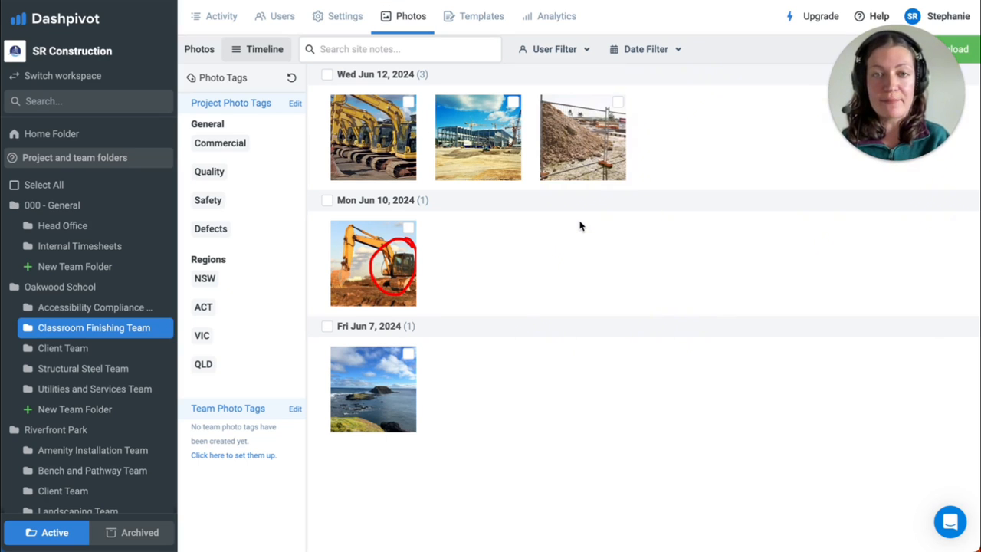
mouse_move(261, 173)
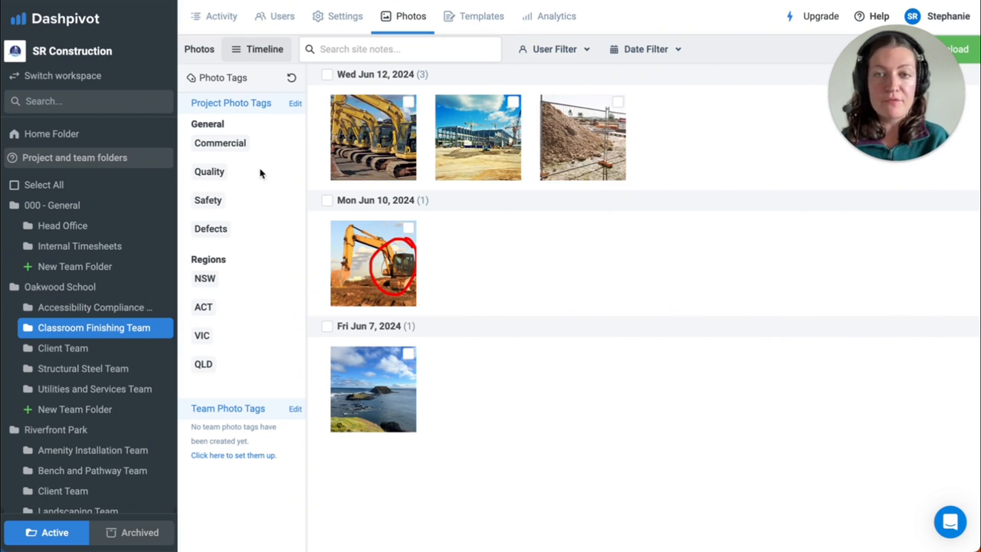
Filter photos by the Commercial and NSW tags, clear the filter, and select the coastal photo
left_click(221, 144)
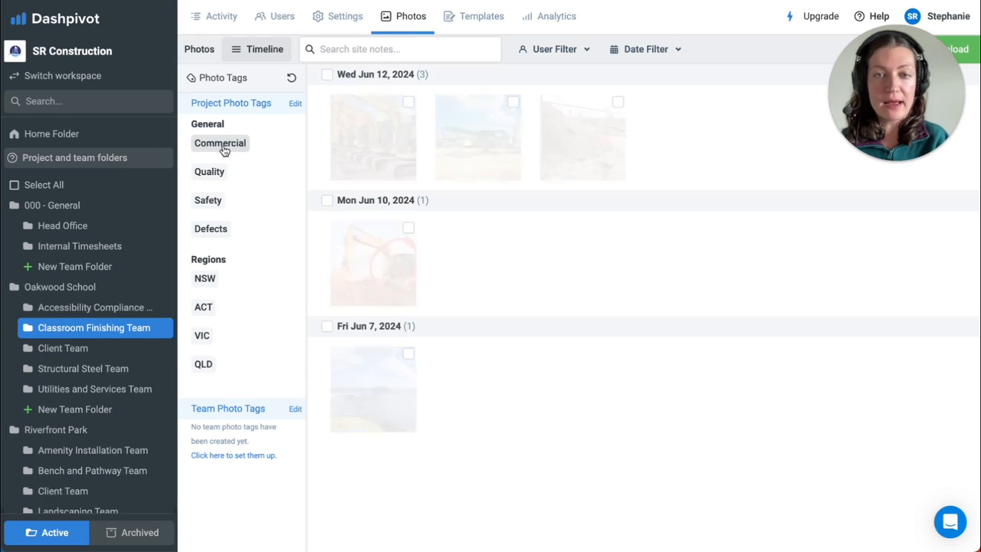
left_click(205, 279)
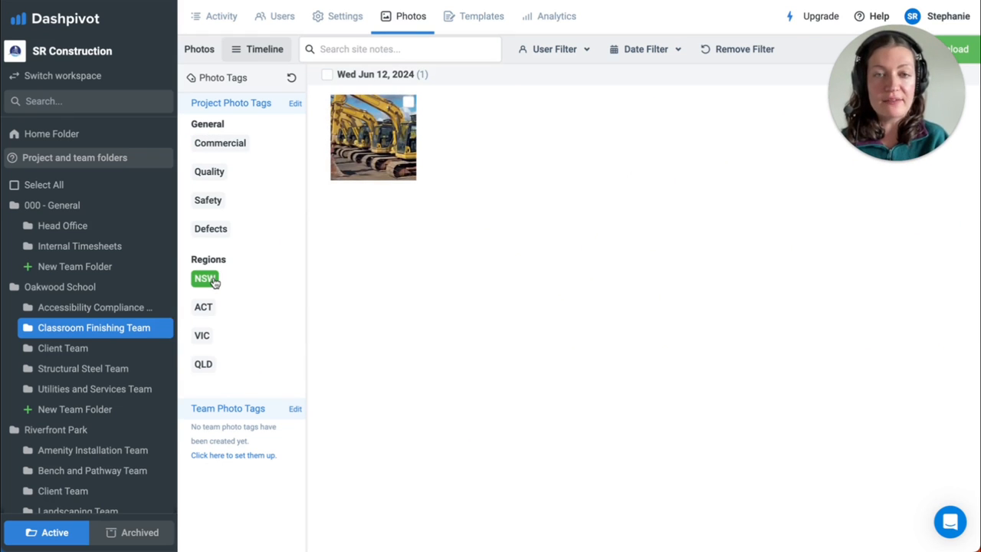
left_click(205, 279)
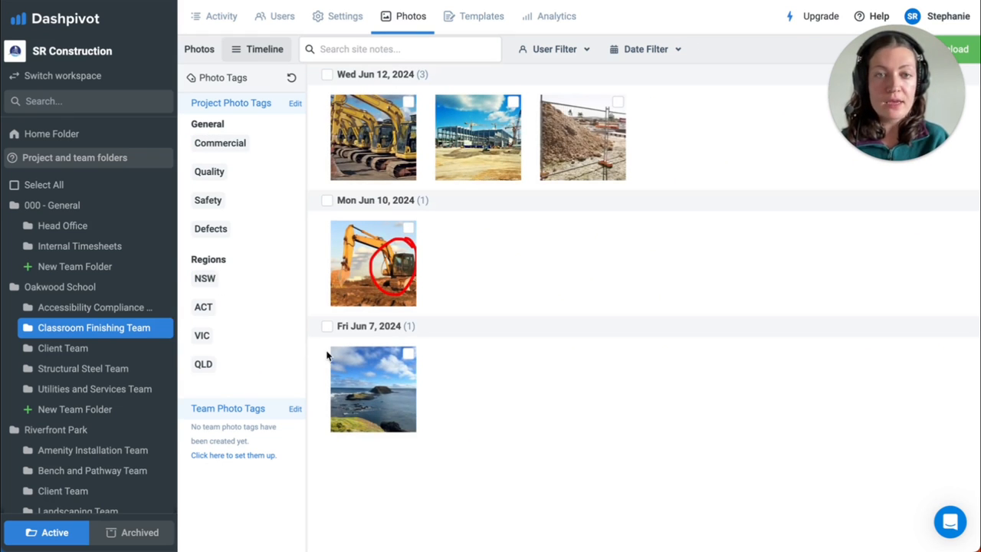
left_click(373, 388)
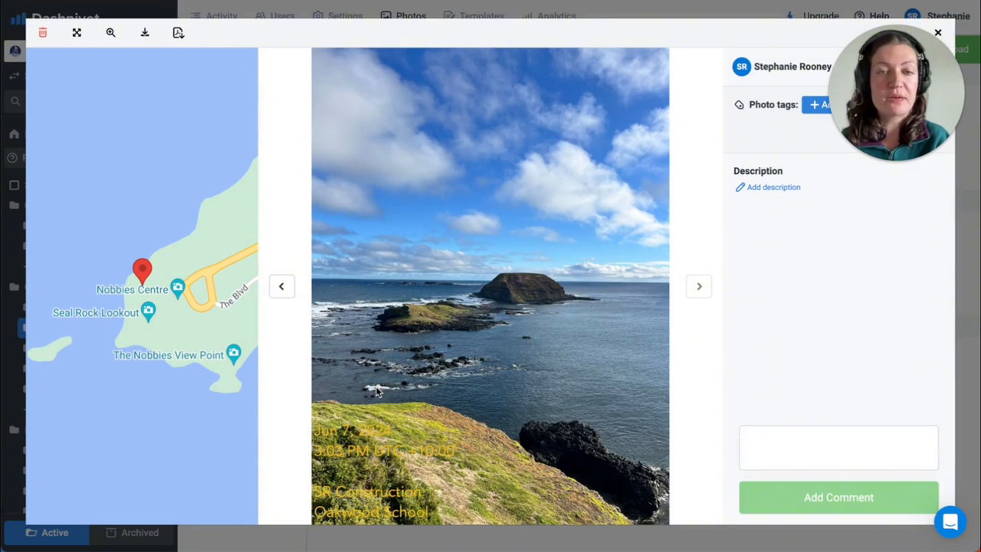
Close the coastal photo viewer, leading into the mobile template list
left_click(938, 33)
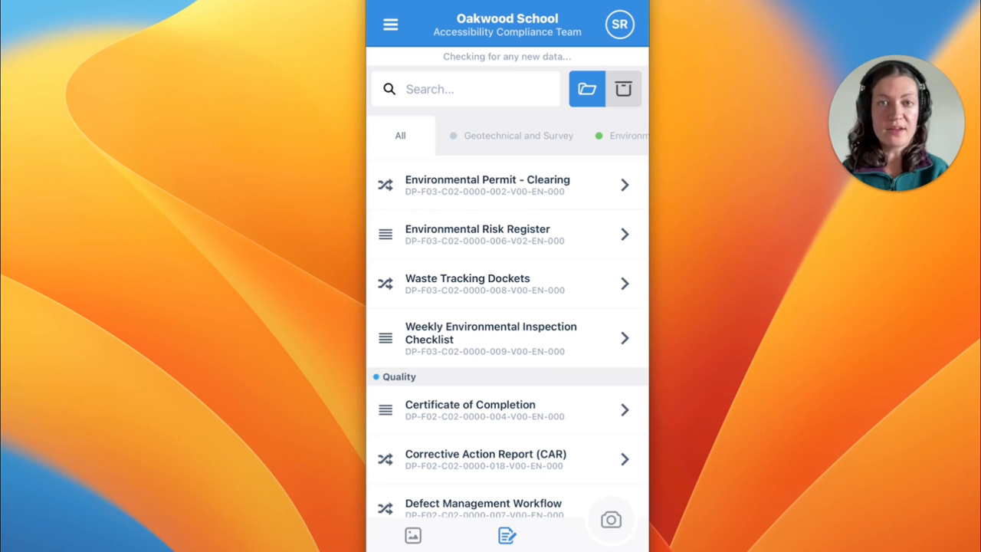
Browse the Weekly Environmental Inspection Checklist's dated mobile submissions
left_click(490, 339)
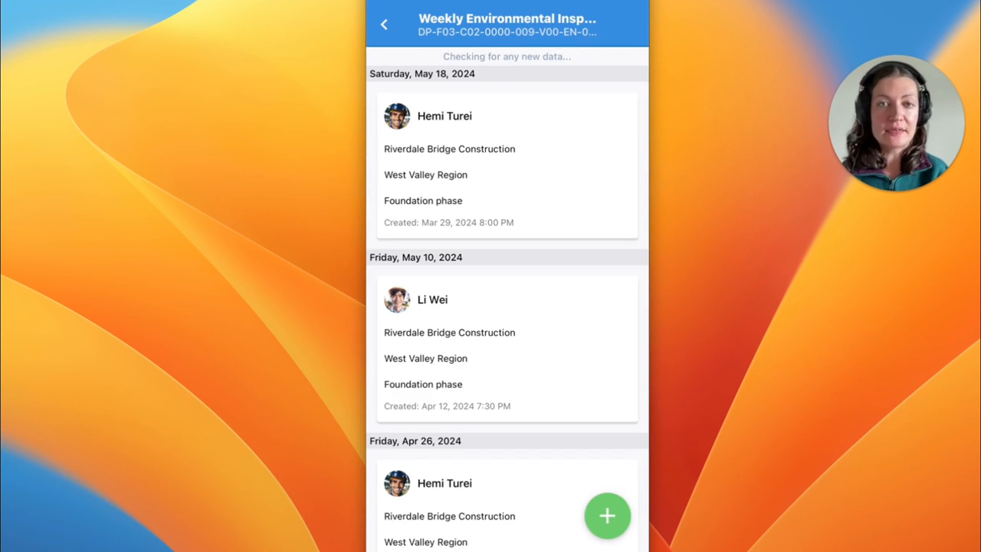
scroll("down", 3)
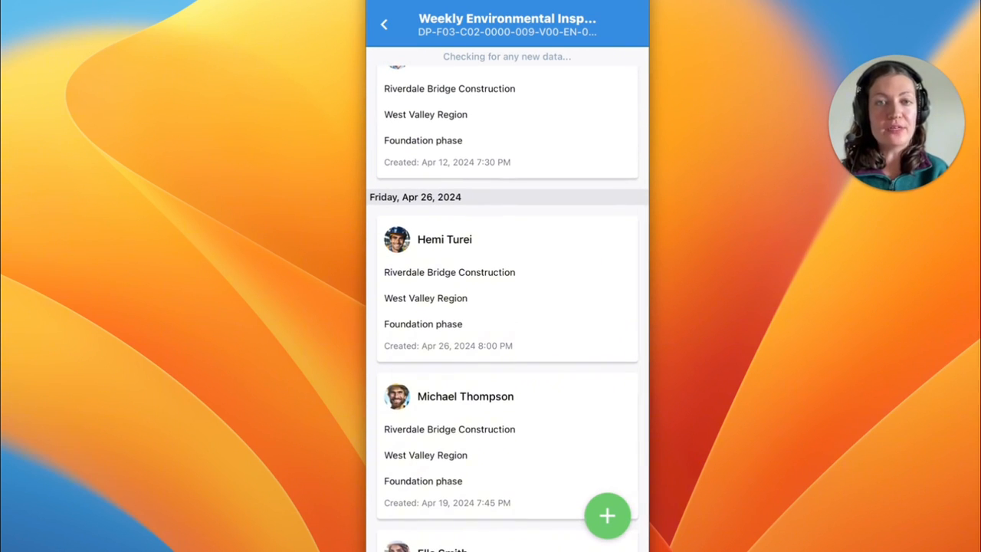
Start a new checklist and attach a gallery excavator photo circled in red to the Deficiencies table
left_click(607, 515)
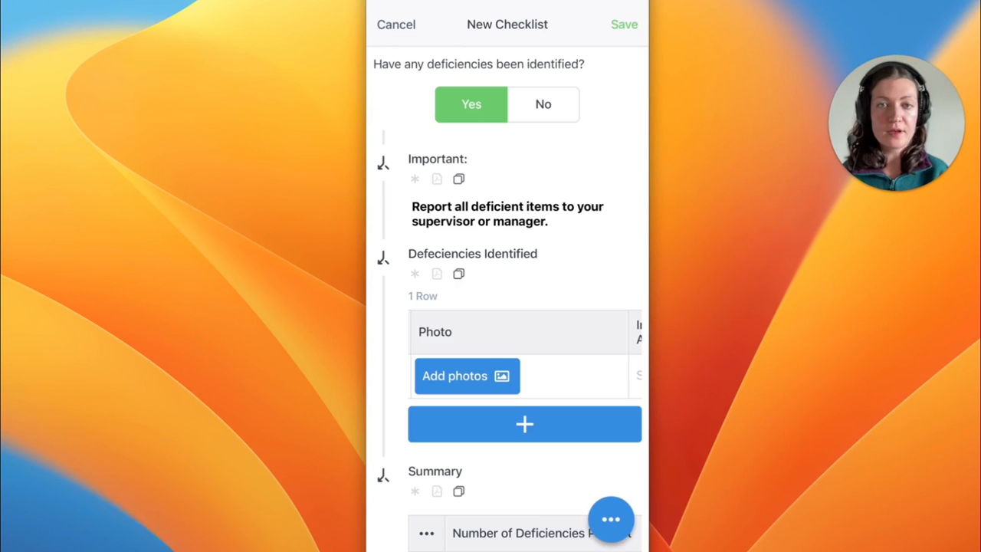
left_click(466, 376)
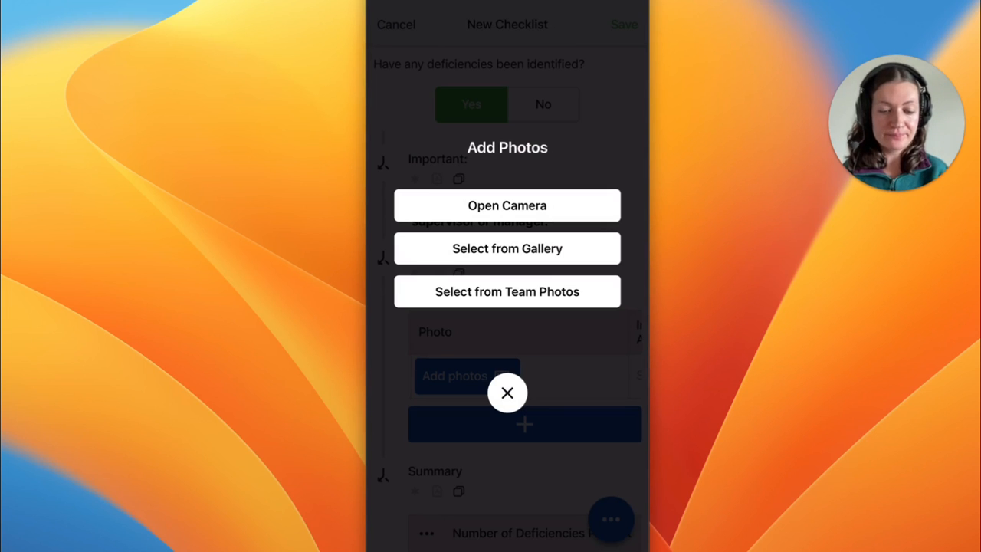
left_click(505, 248)
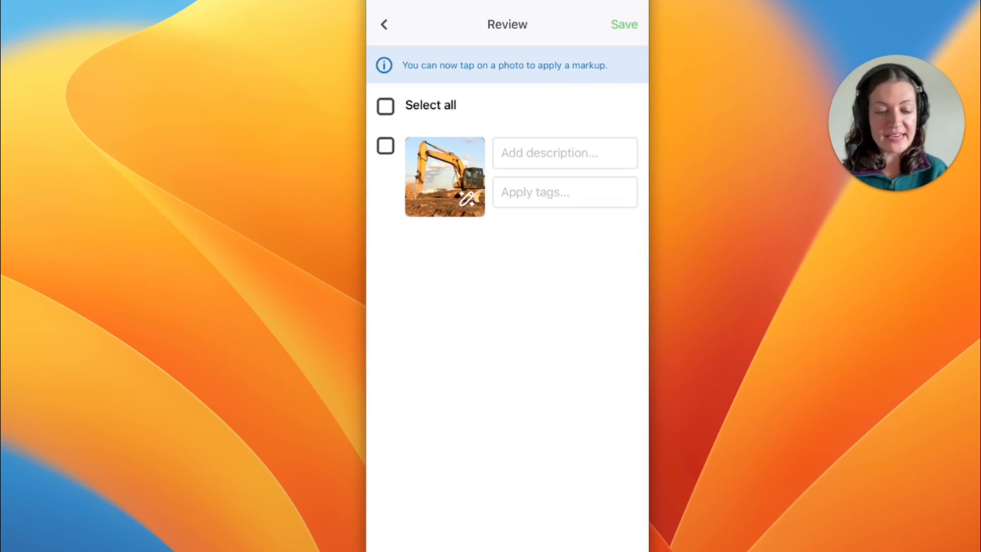
left_click(444, 176)
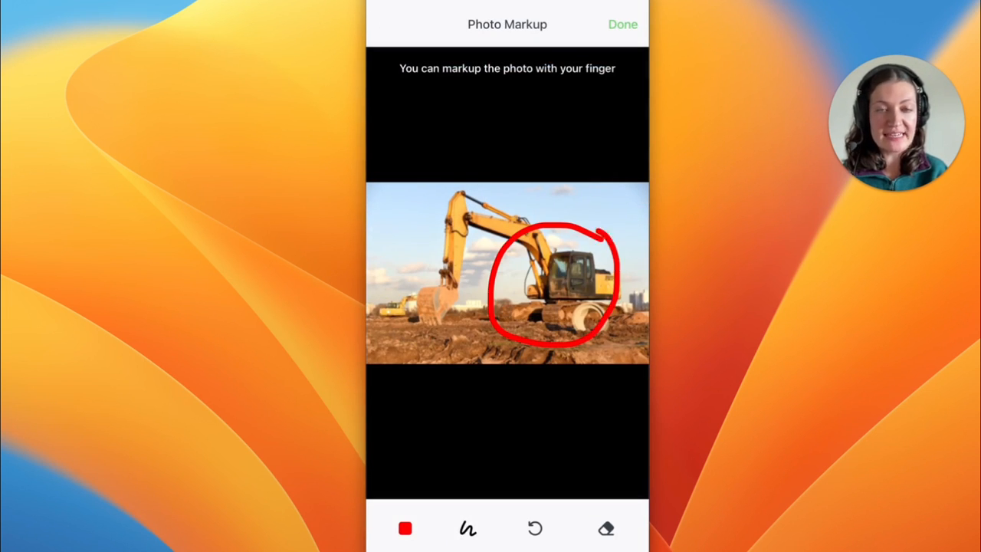
left_click(623, 24)
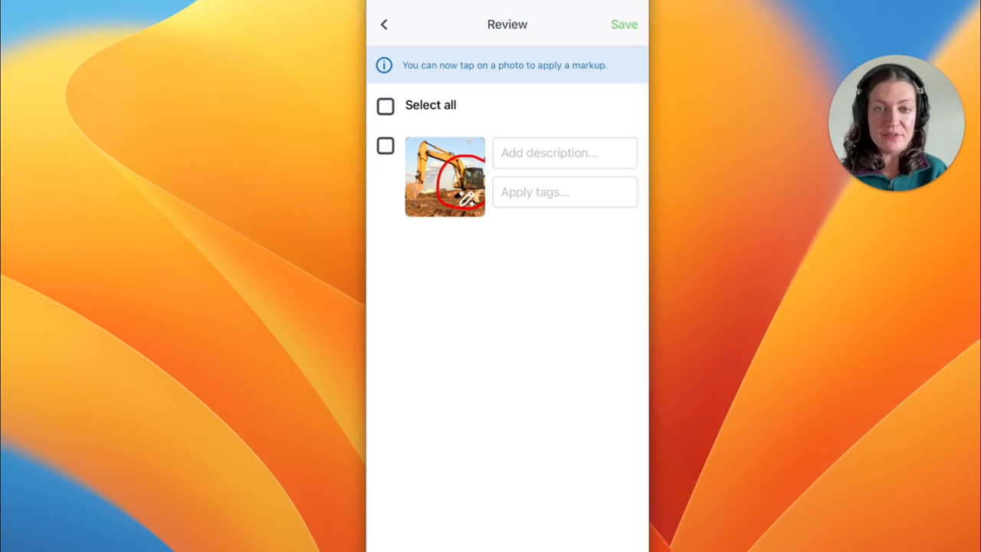
left_click(563, 191)
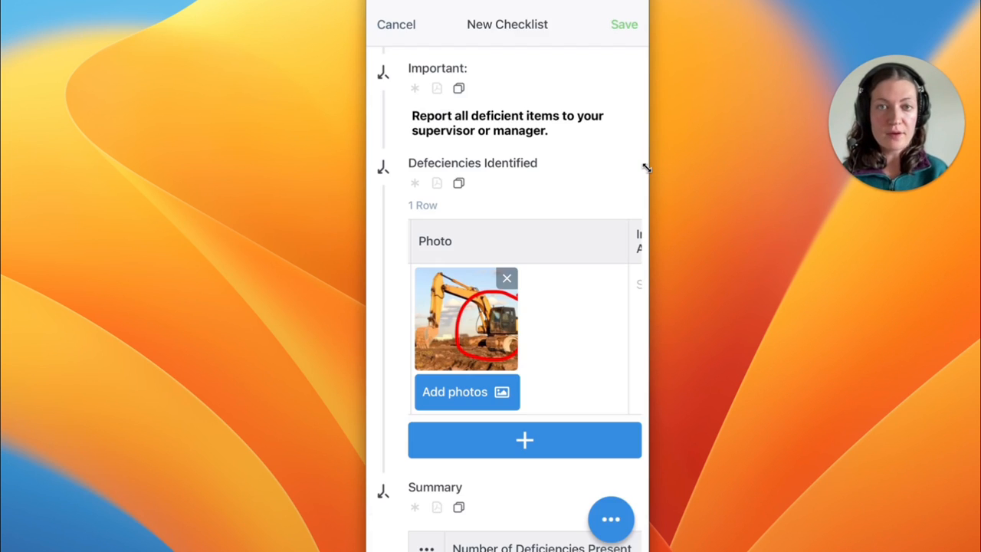
left_click(456, 317)
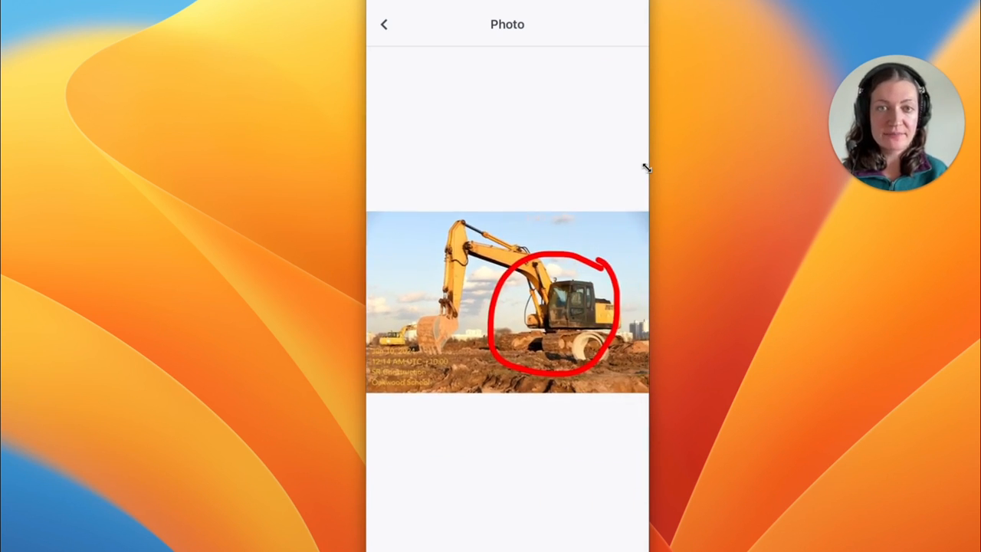
Return from the full-size photo and send the checklist as a PDF to the contact
left_click(383, 25)
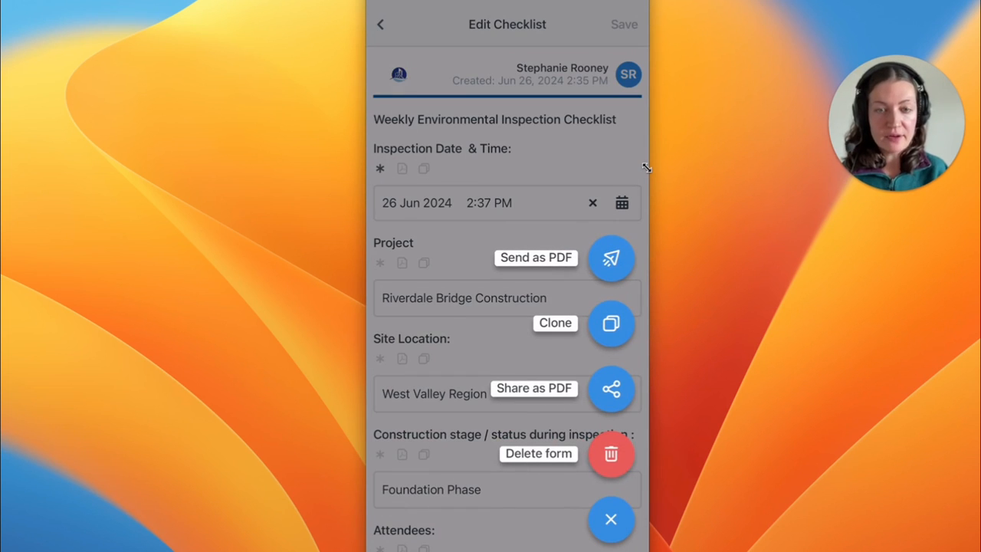
left_click(610, 257)
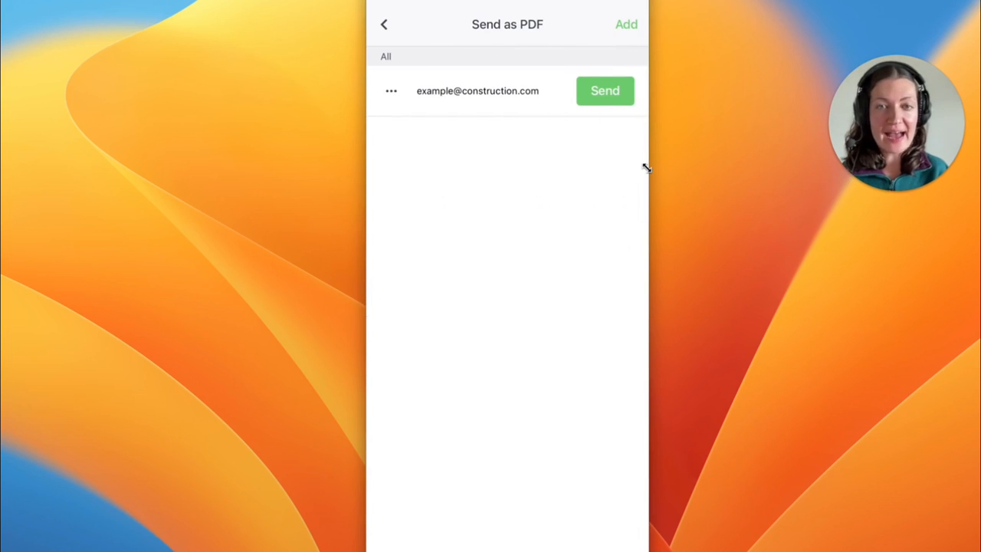
left_click(385, 24)
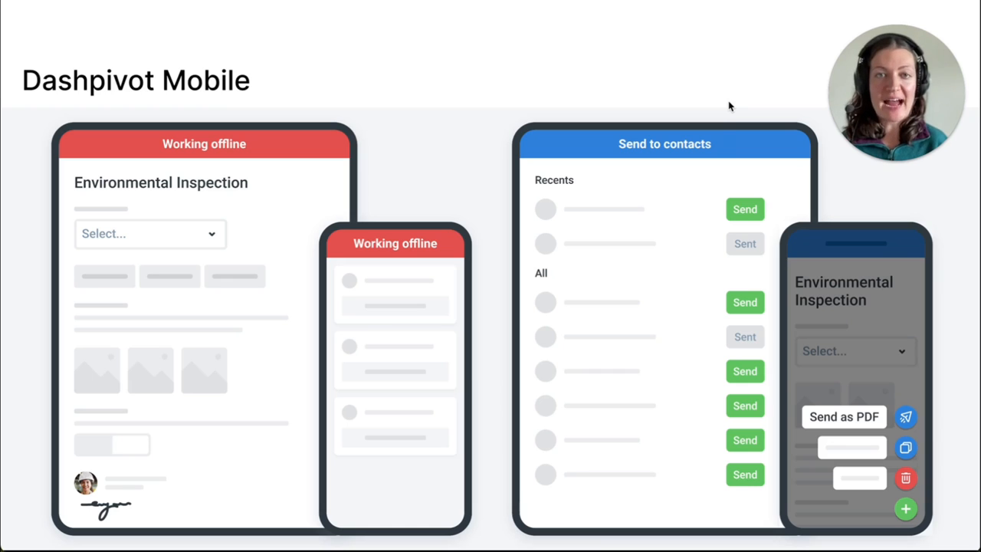